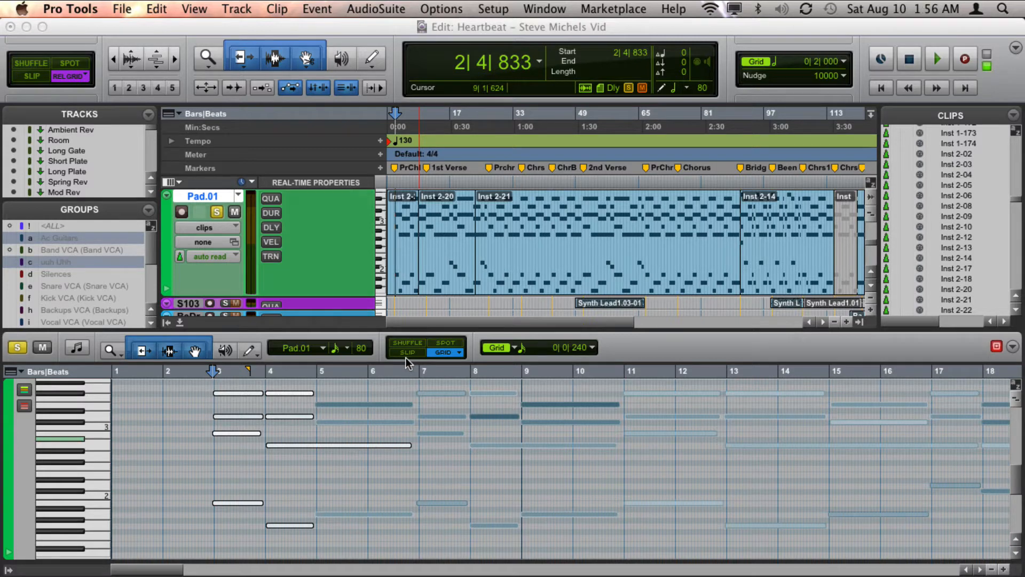
Step: Show the Real-Time Properties view and toggle transpose on then off for the Pad.01 track
click(287, 399)
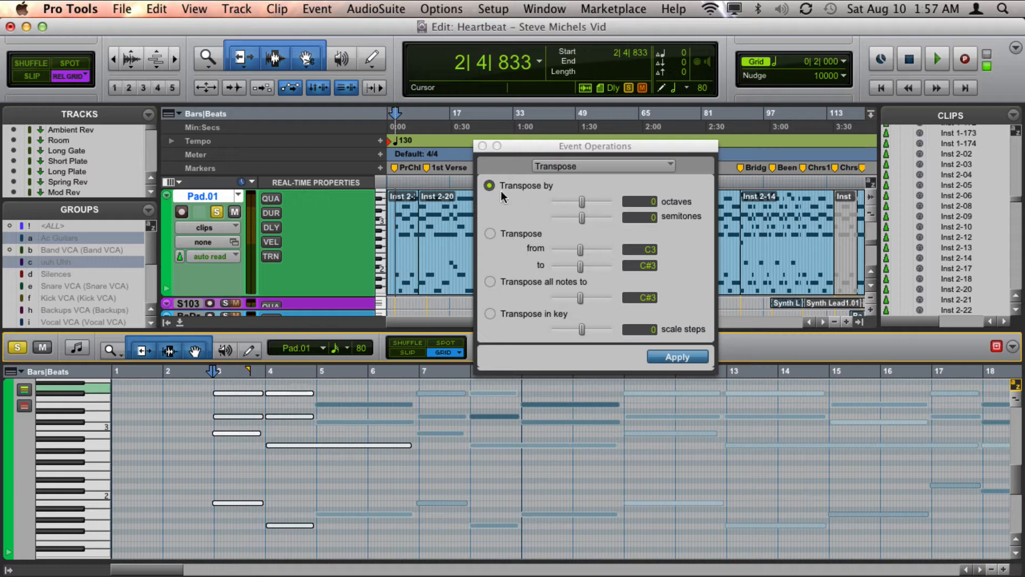
mouse_move(496, 155)
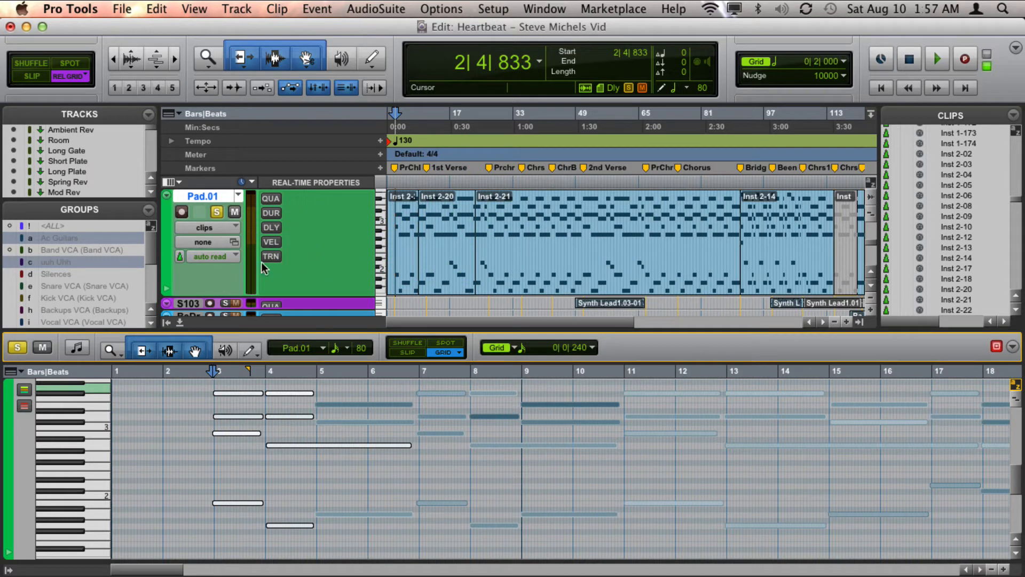
mouse_move(191, 183)
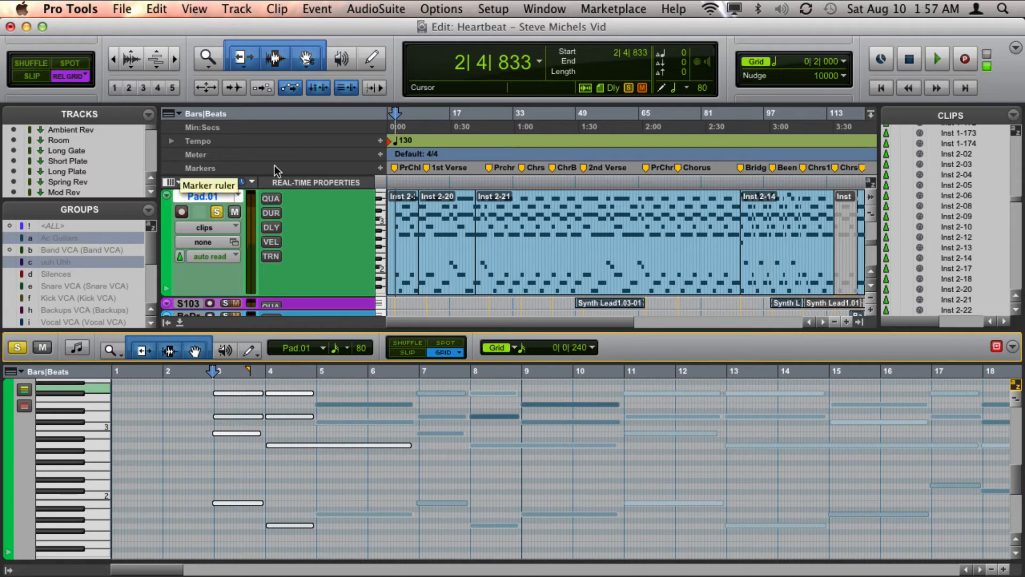
mouse_move(175, 184)
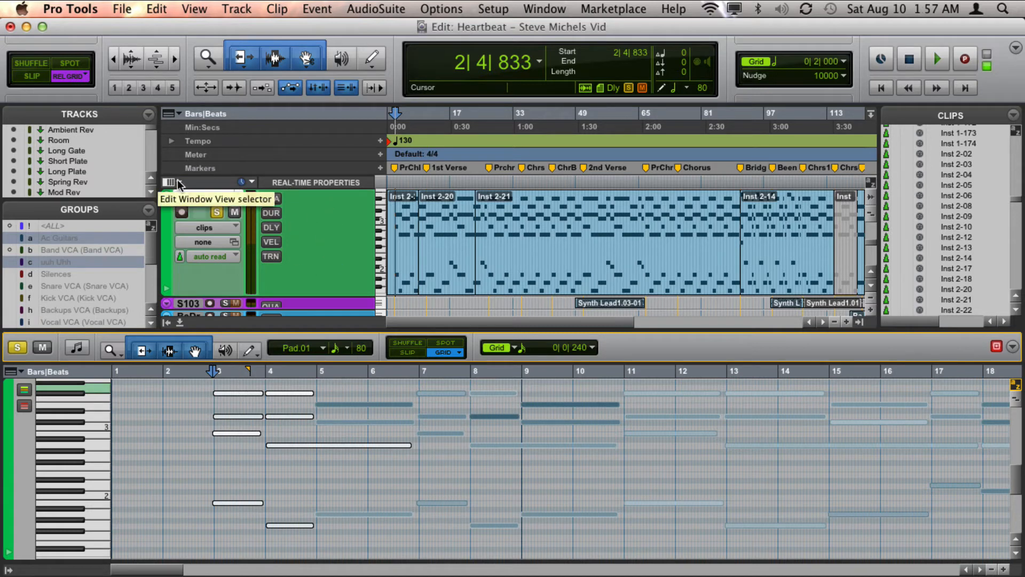
click(171, 182)
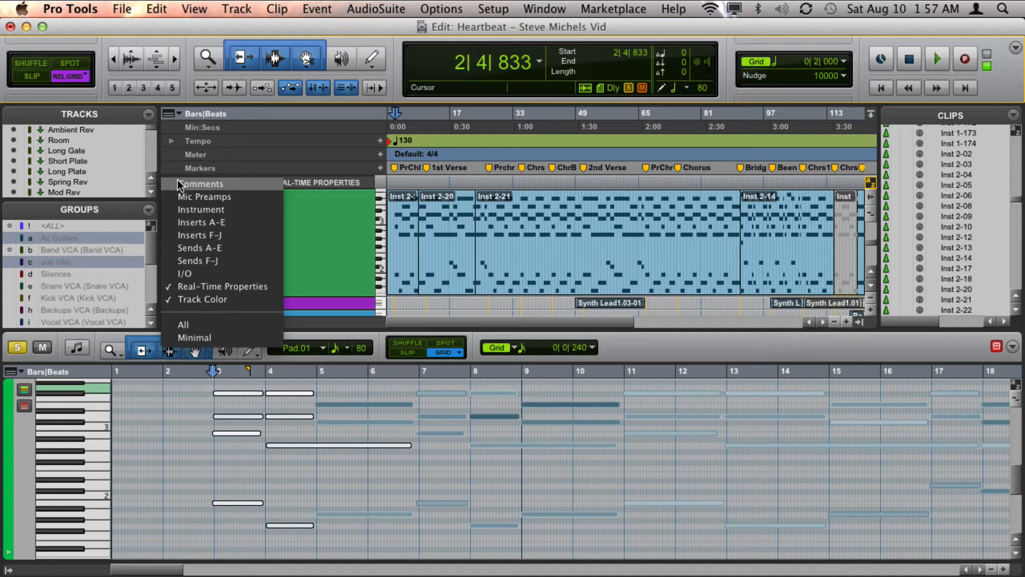
mouse_move(202, 299)
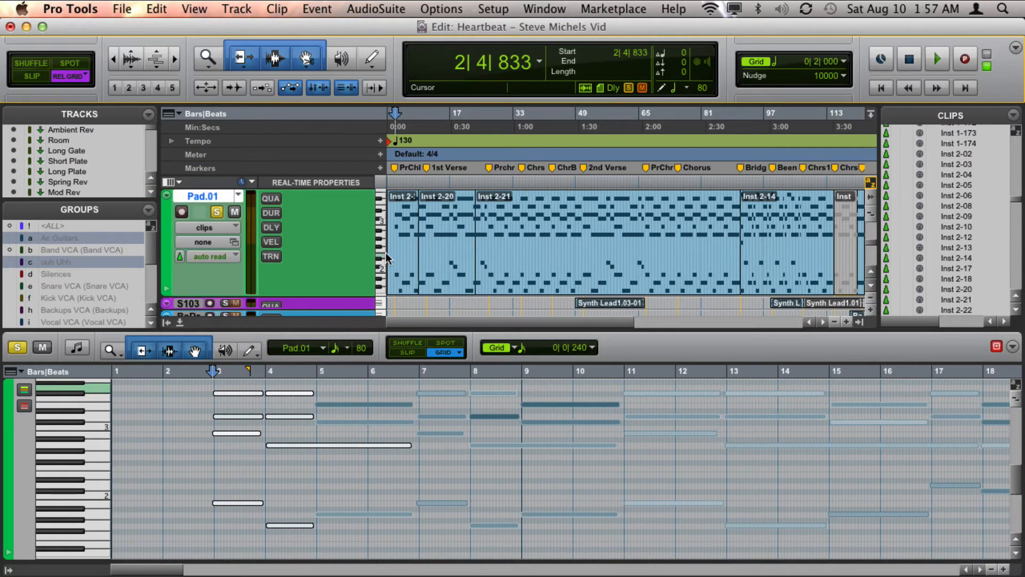
mouse_move(270, 255)
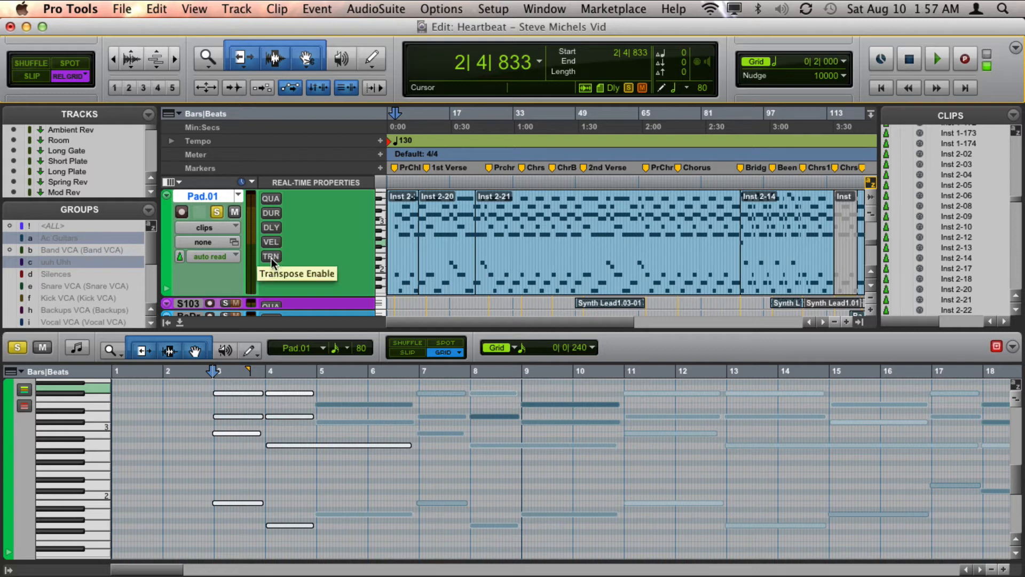
click(270, 255)
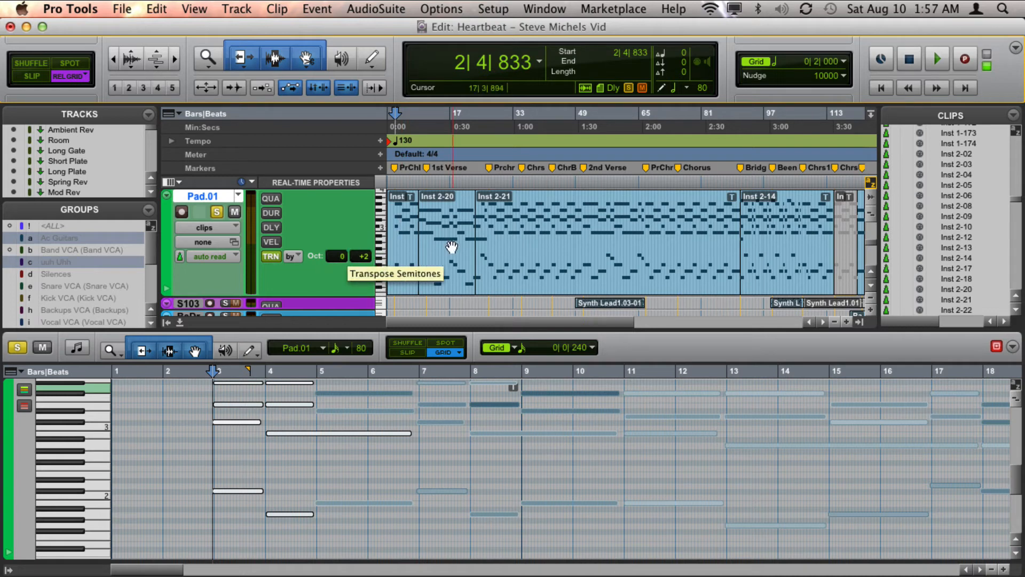
mouse_move(270, 255)
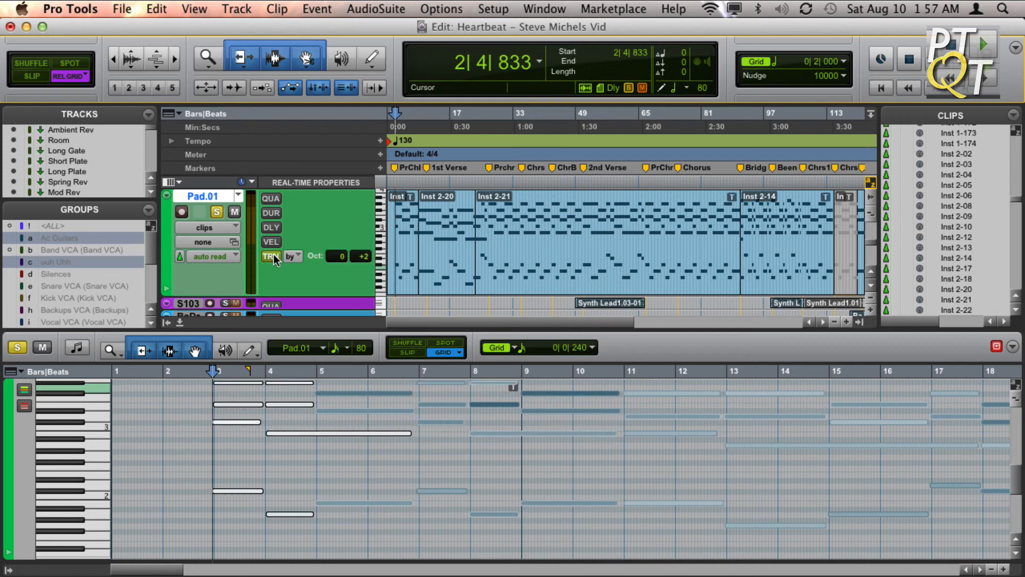
mouse_move(270, 256)
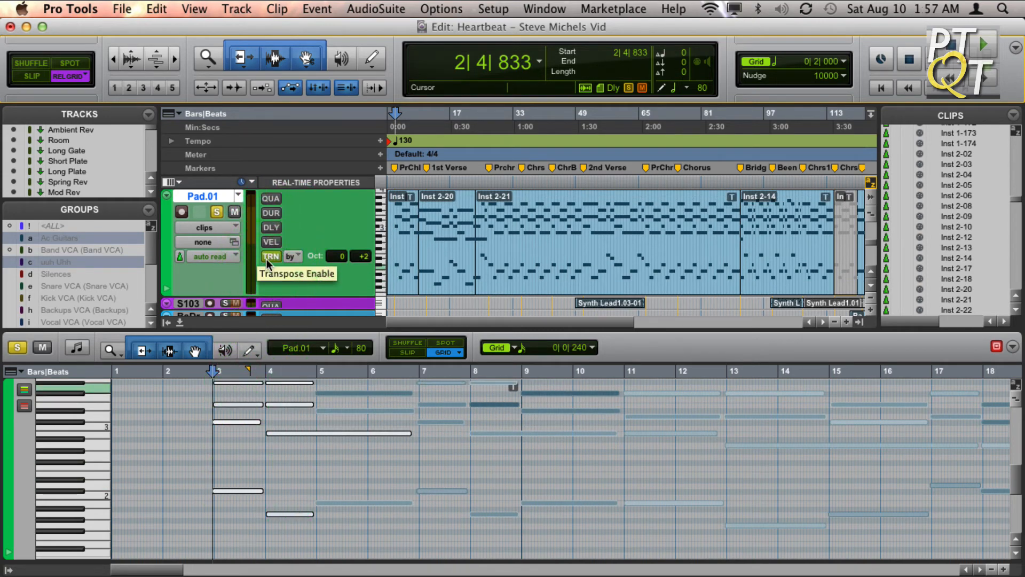
click(493, 9)
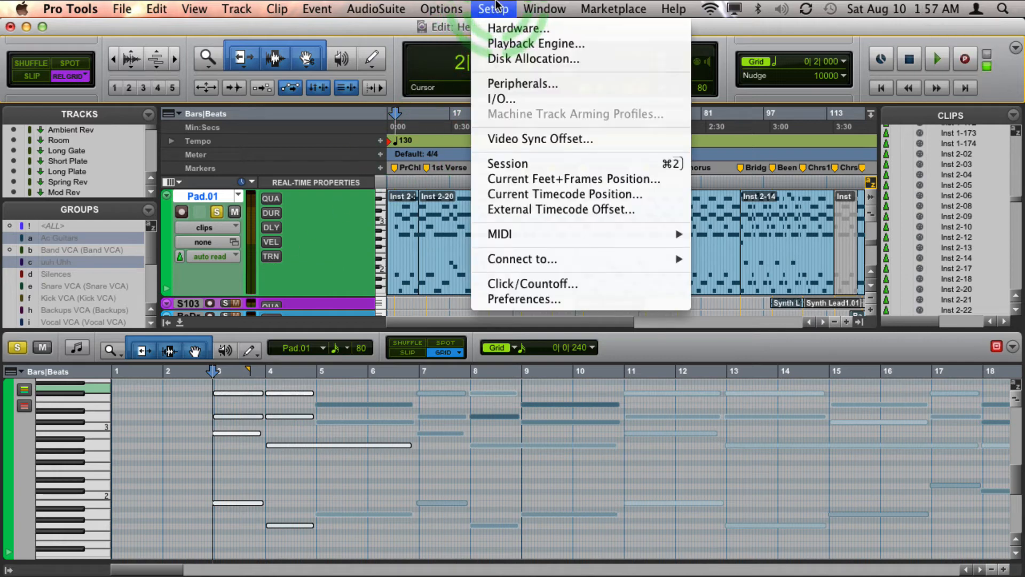
Step: Dismiss Preferences unchanged, select clip Inst 2-20 and go to the Event menu
click(524, 299)
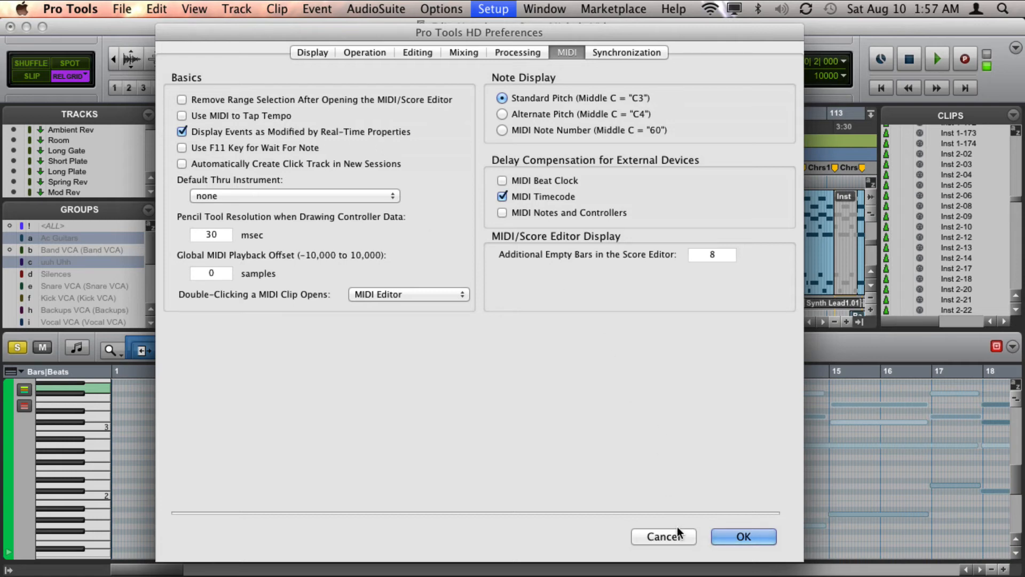
click(742, 536)
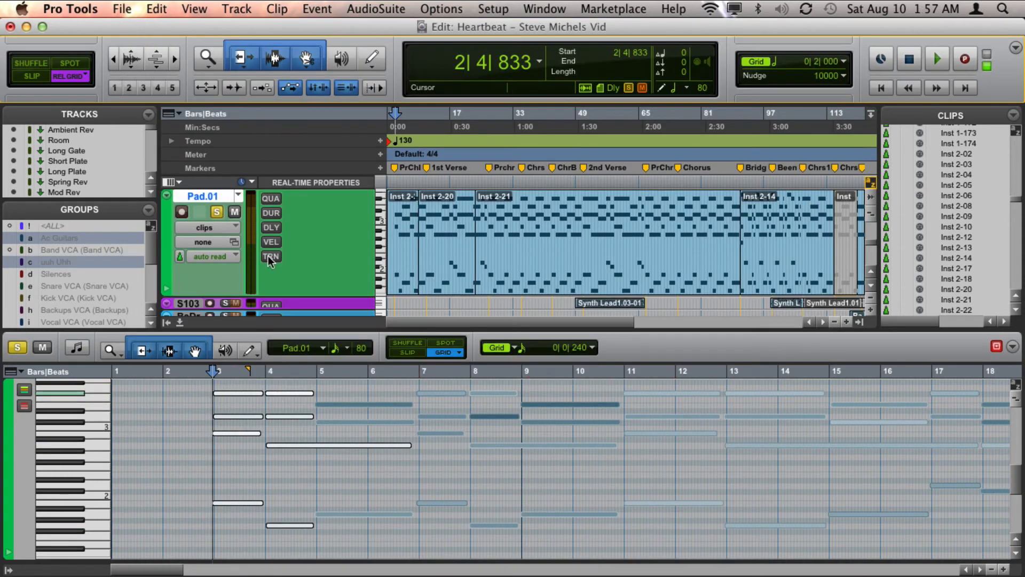
mouse_move(265, 281)
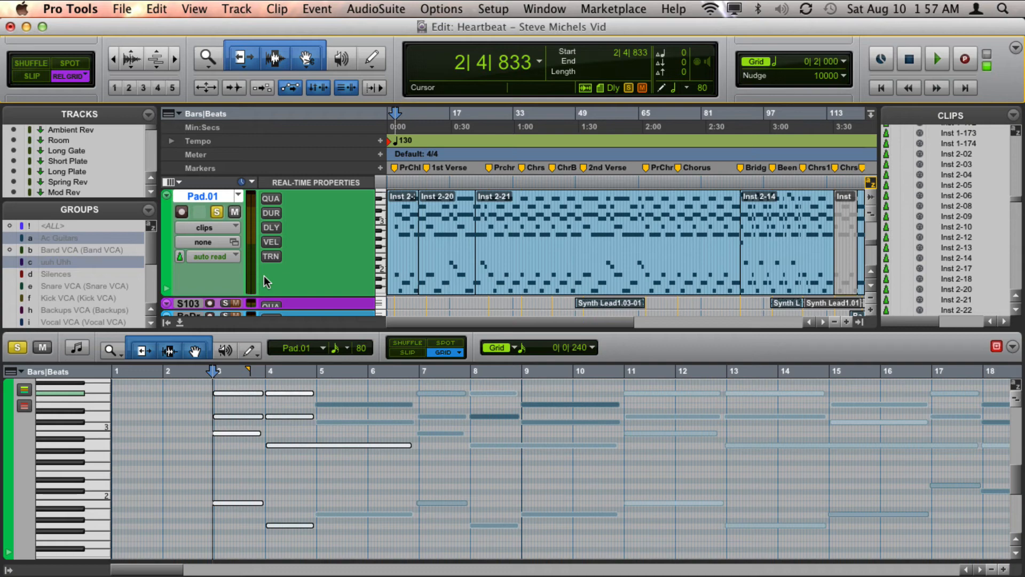
click(369, 186)
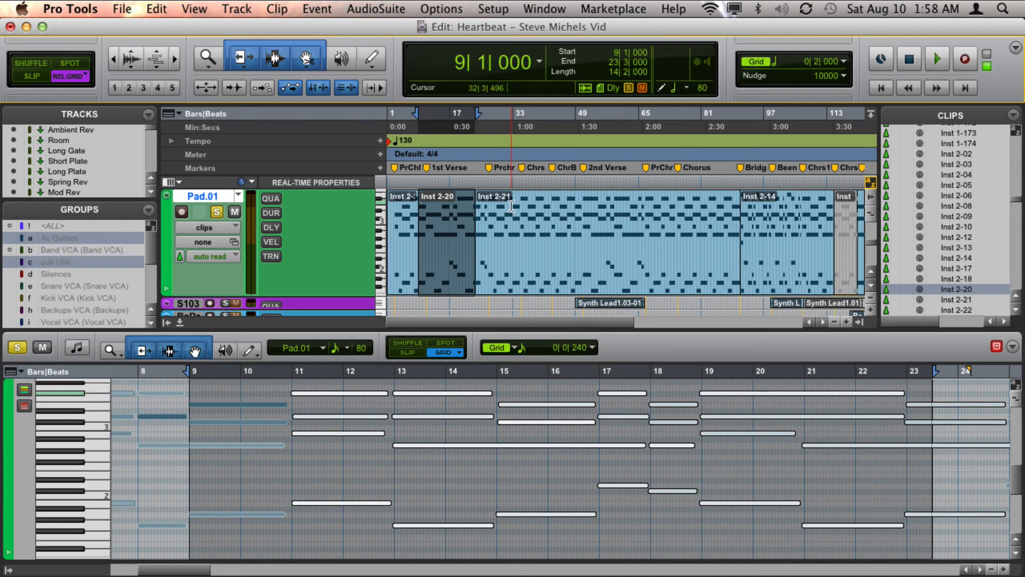
click(316, 9)
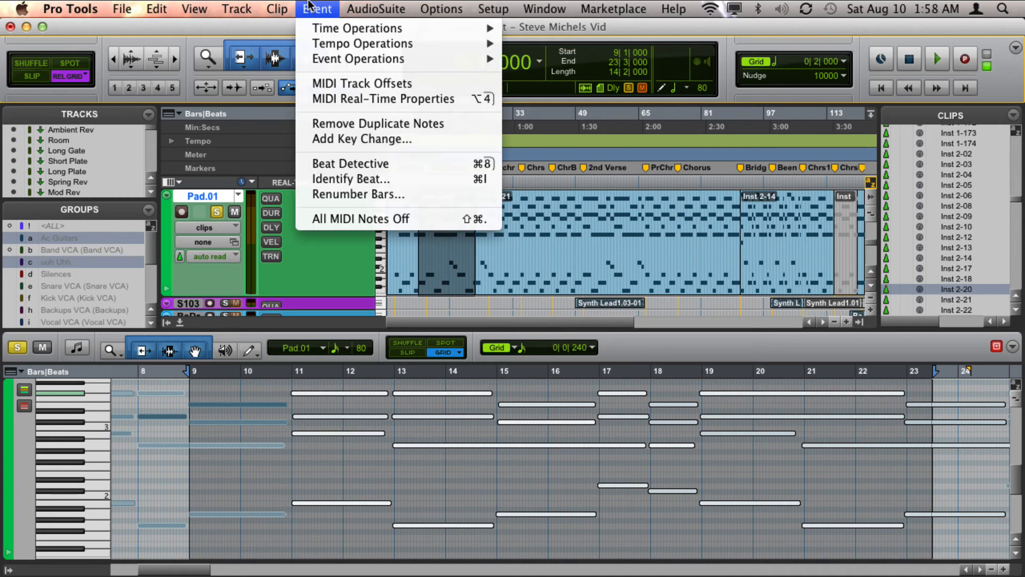
mouse_move(357, 98)
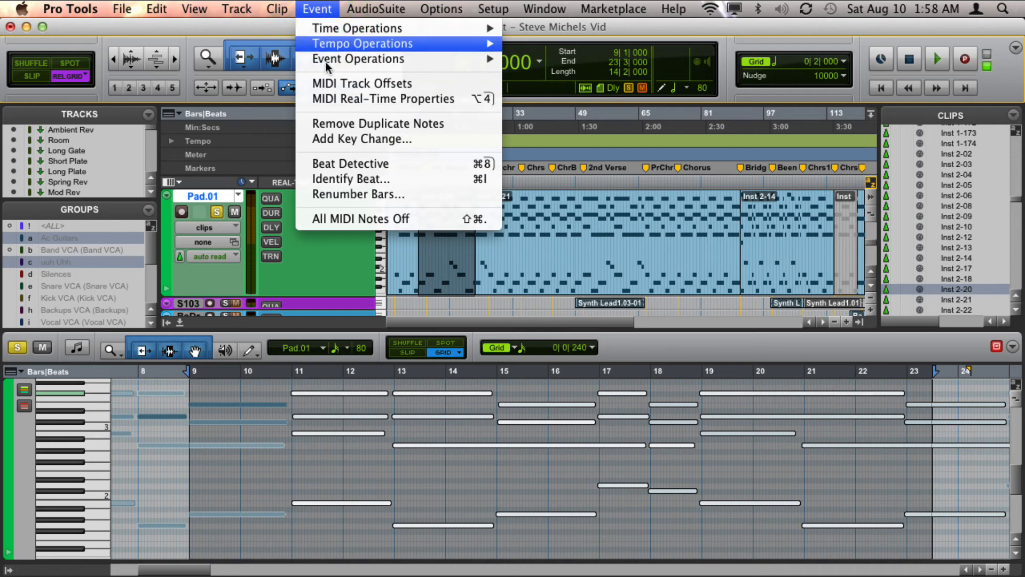
mouse_move(336, 99)
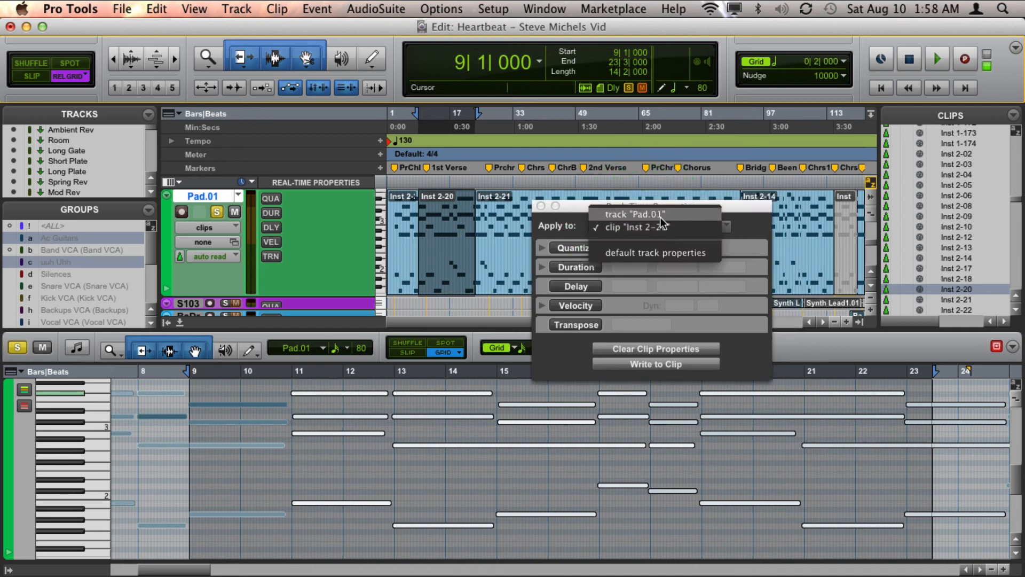
Step: Apply real-time properties to clip Inst 2-20 and enable Pad.01 transpose at +2
click(646, 226)
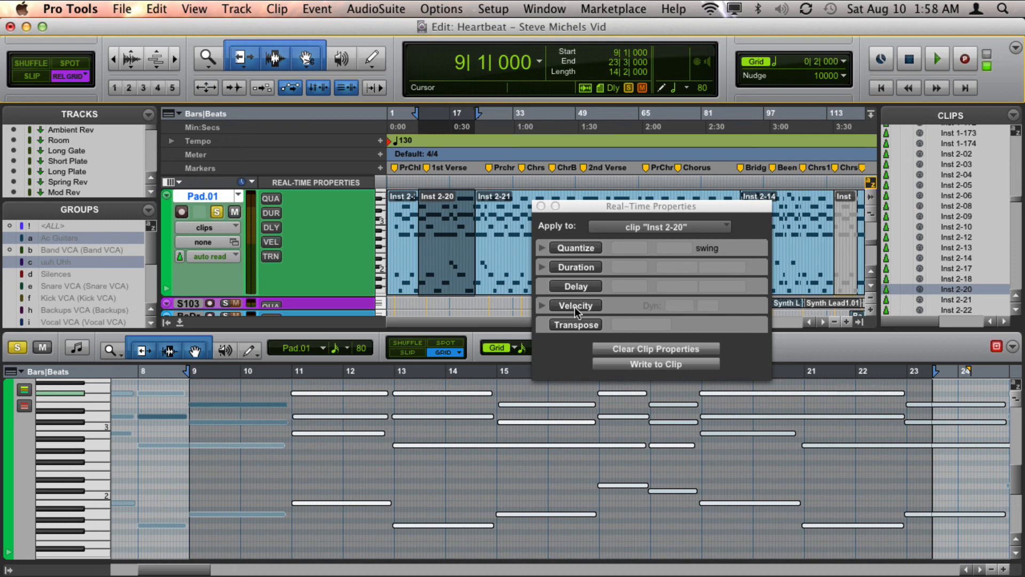
mouse_move(576, 325)
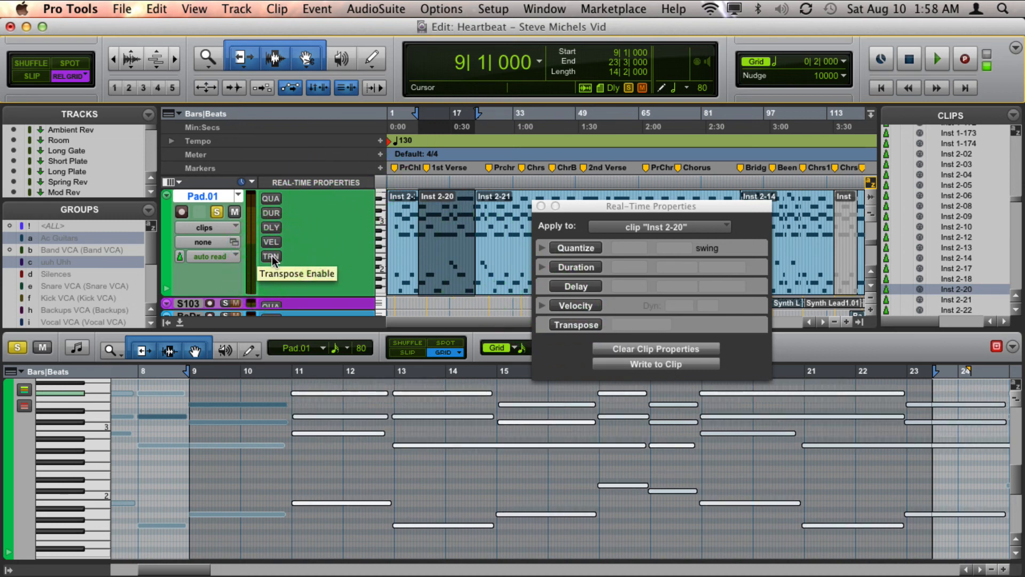
mouse_move(271, 213)
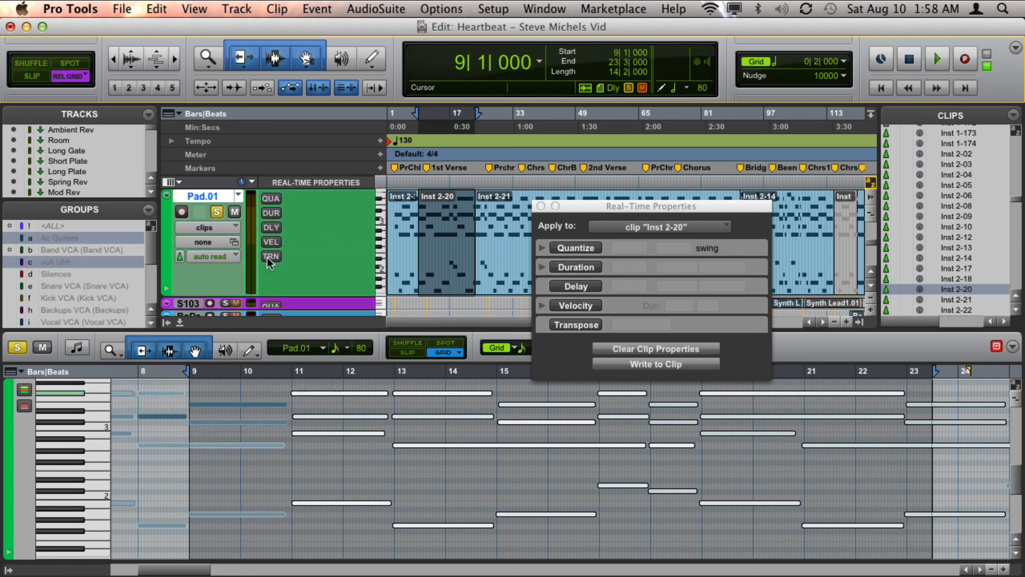
click(271, 256)
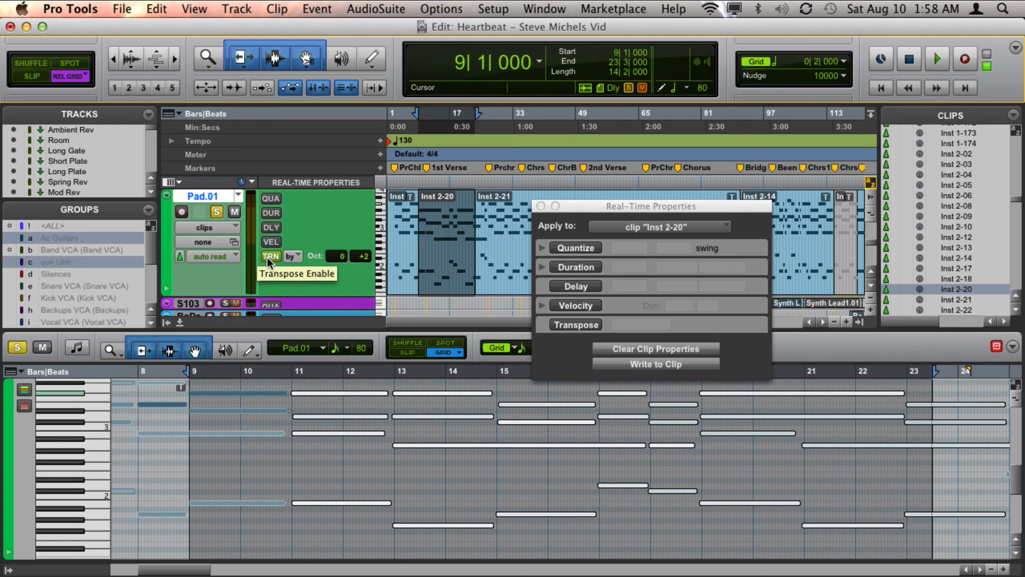